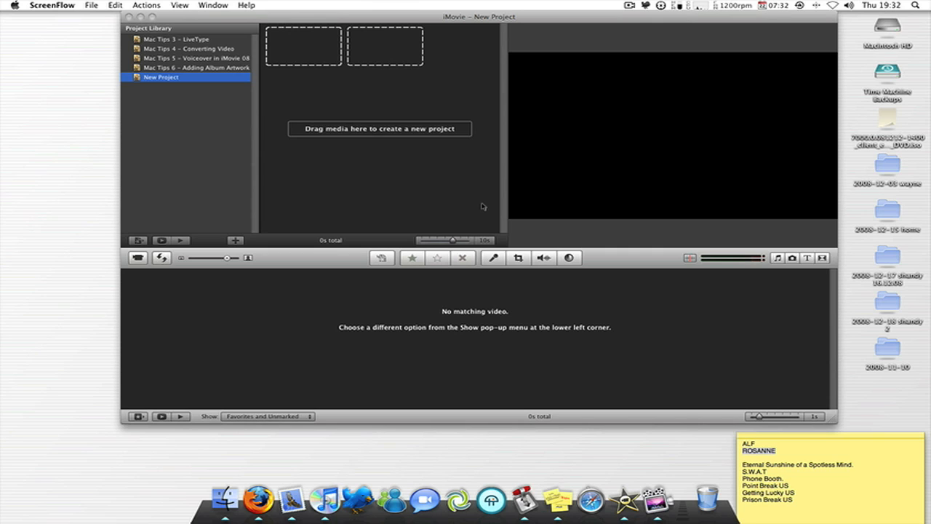
pyautogui.moveTo(422, 212)
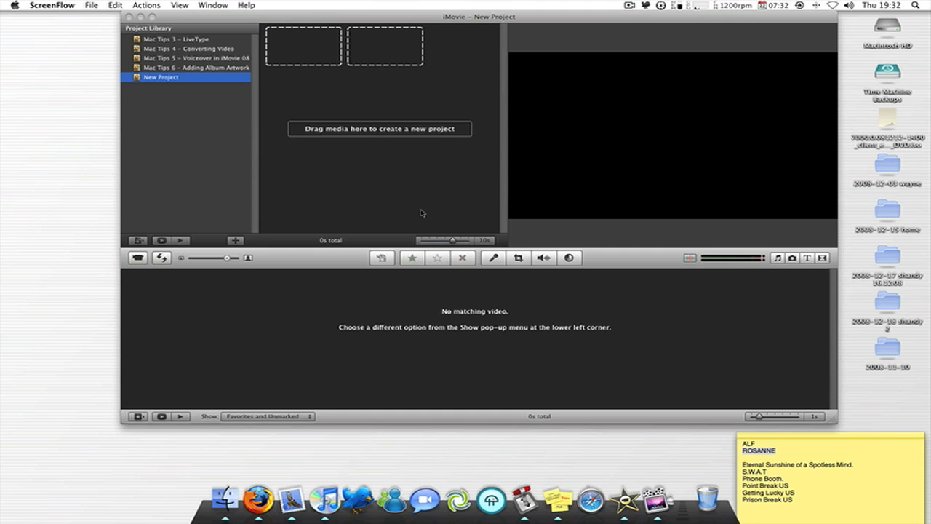
pyautogui.moveTo(402, 211)
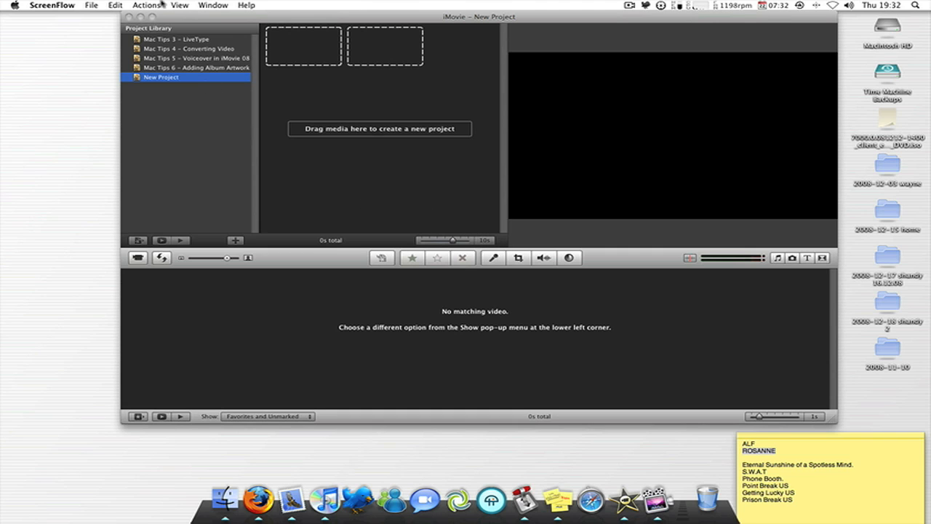
# - Create a new widescreen 16:9 project named 'Mac Tip' from the File menu
pyautogui.click(90, 6)
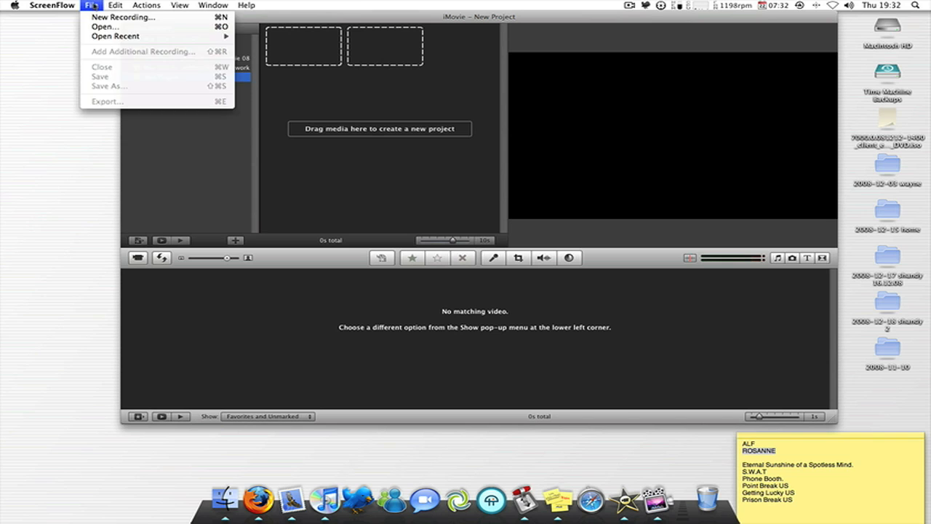
pyautogui.click(73, 6)
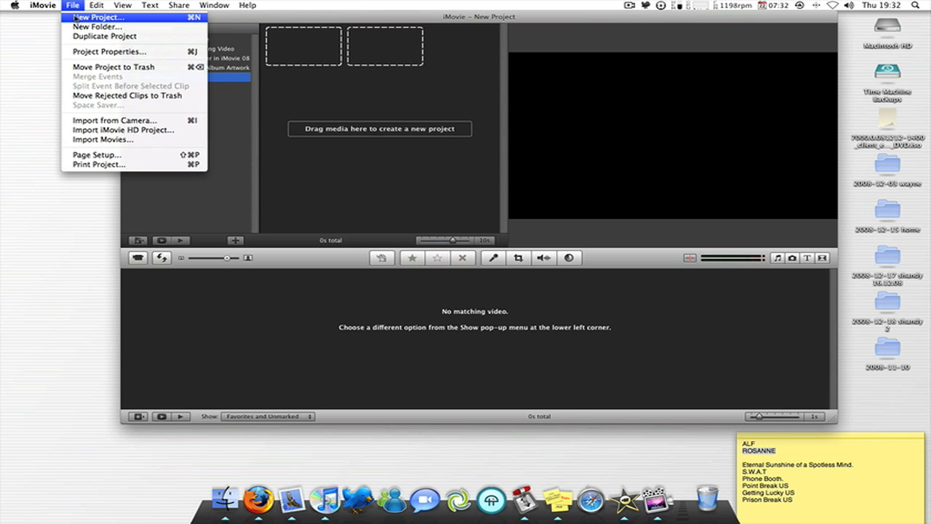
pyautogui.click(98, 17)
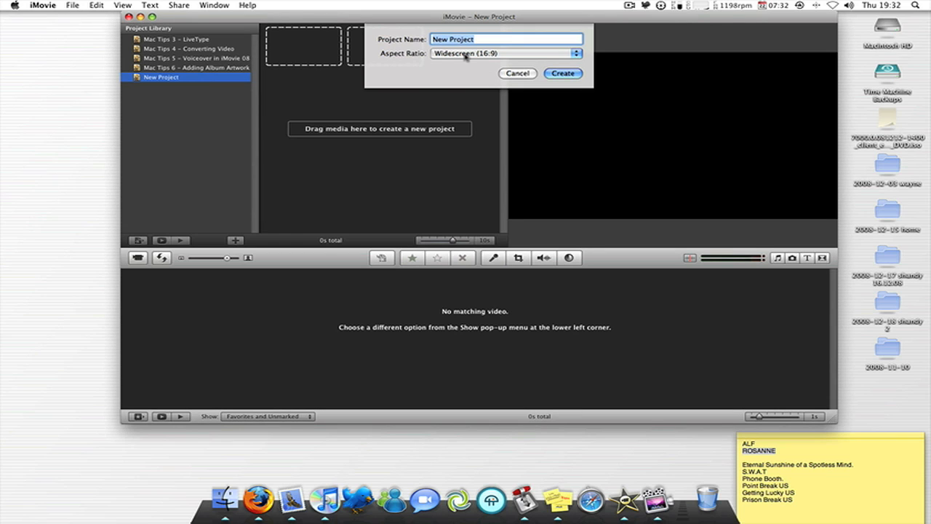
pyautogui.write('Mac Tip')
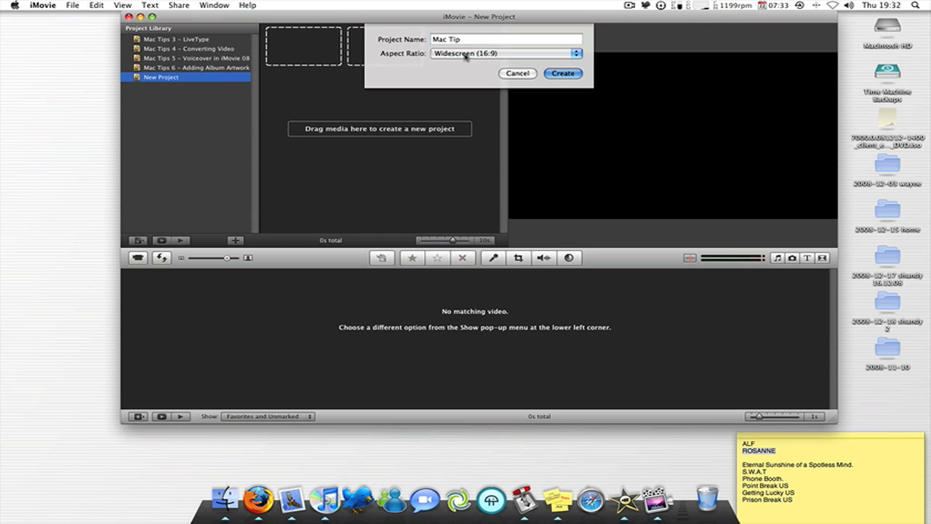
pyautogui.click(562, 73)
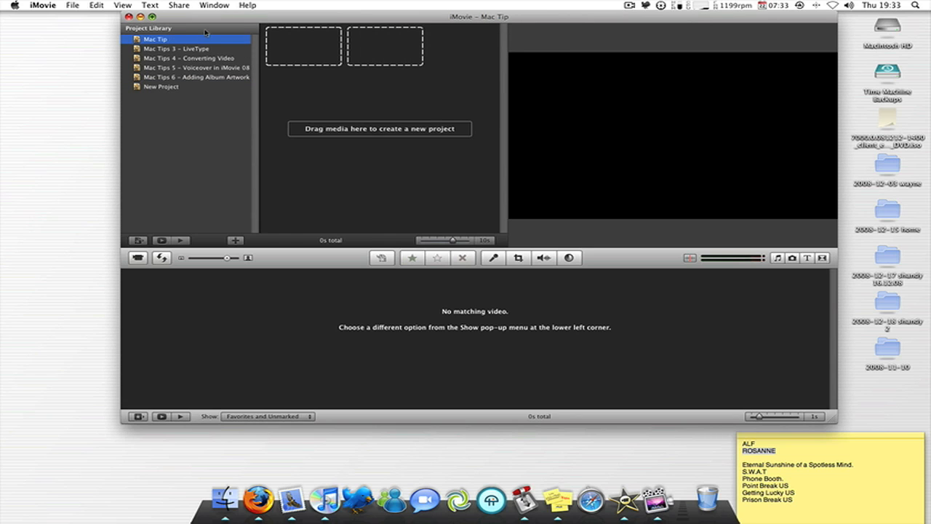
pyautogui.moveTo(279, 32)
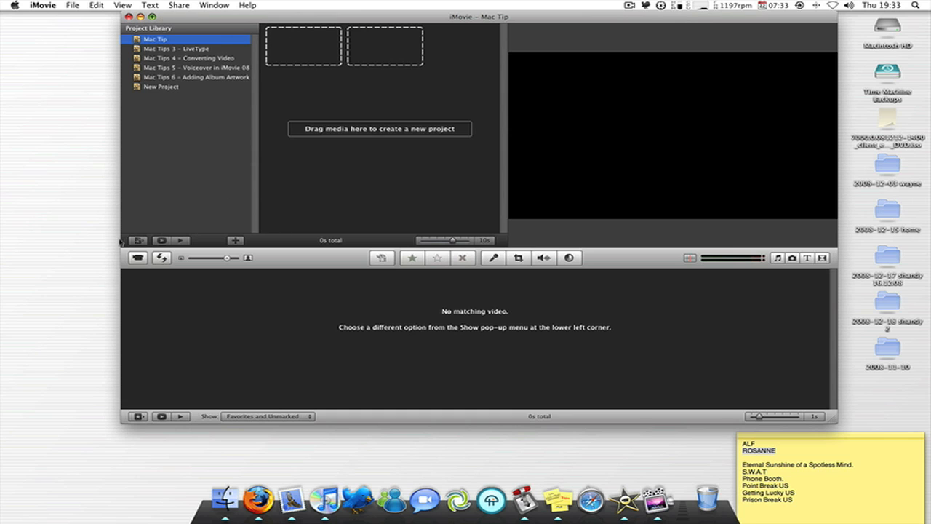
pyautogui.moveTo(147, 259)
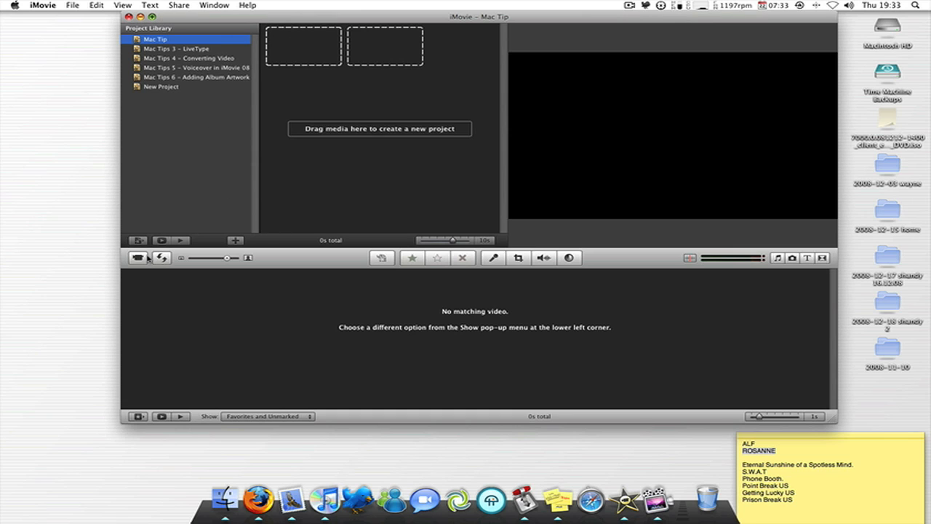
pyautogui.moveTo(138, 258)
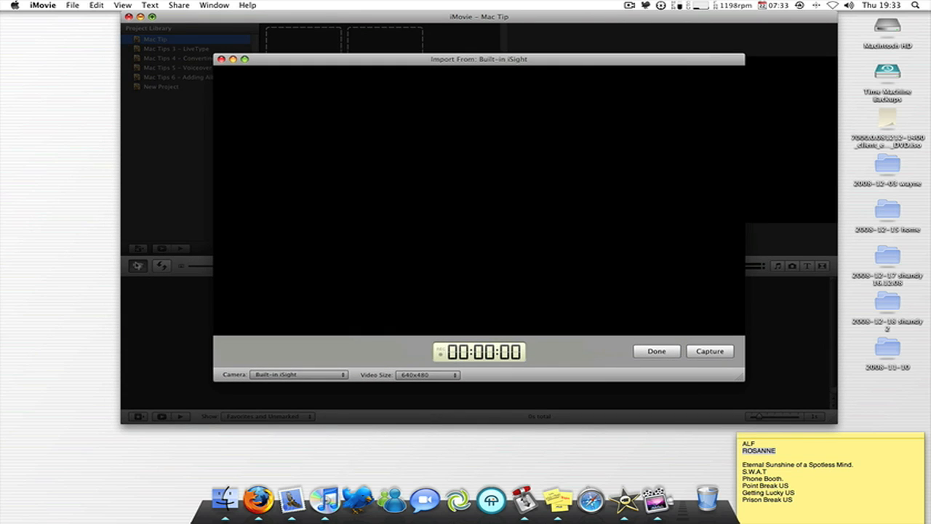
# - Capture a short webcam clip at 1024x576 into a new event, then stop and finish
pyautogui.click(297, 374)
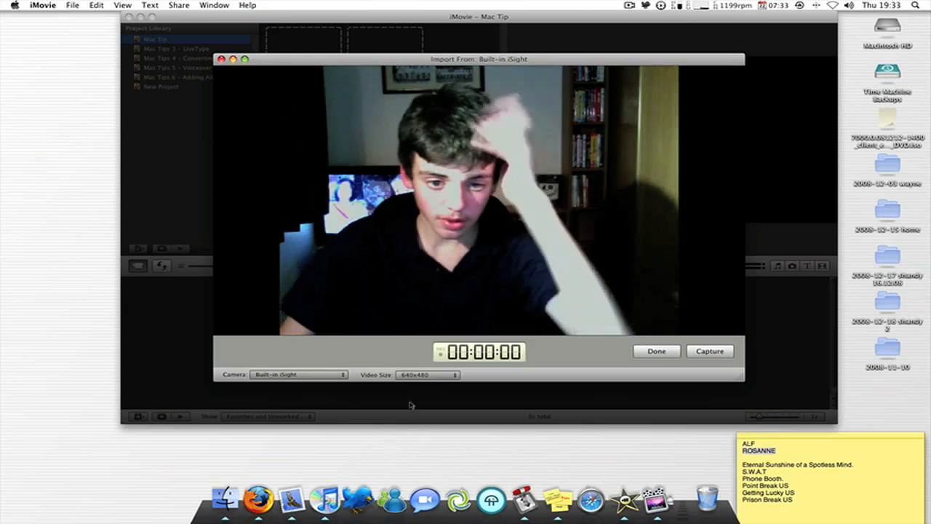
pyautogui.click(427, 374)
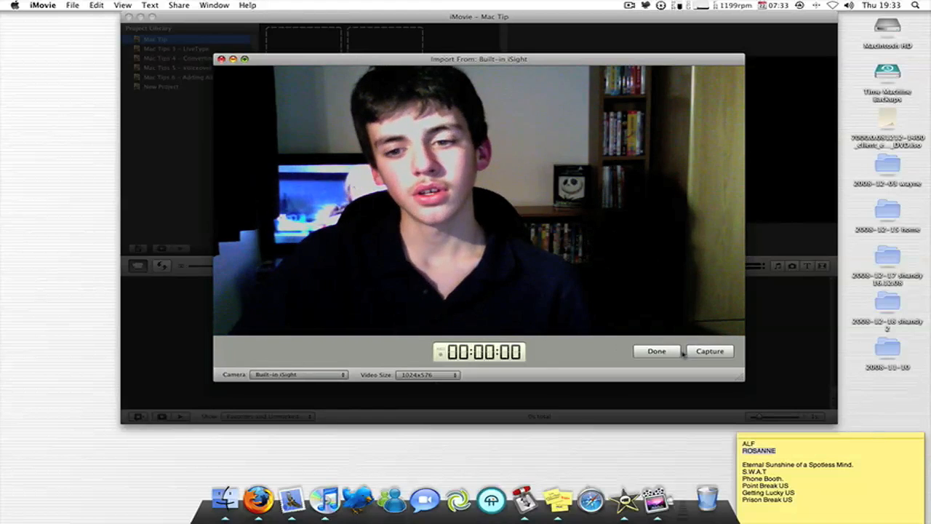
pyautogui.click(710, 351)
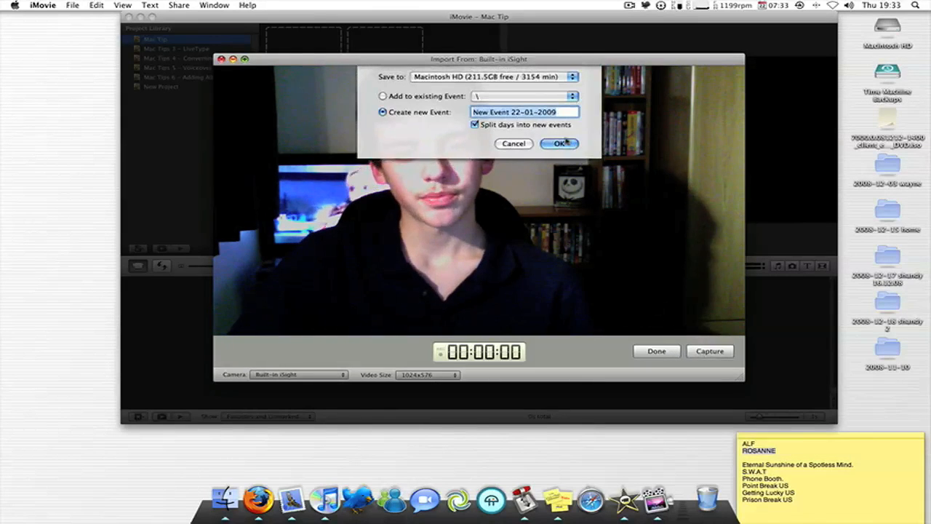
pyautogui.click(559, 144)
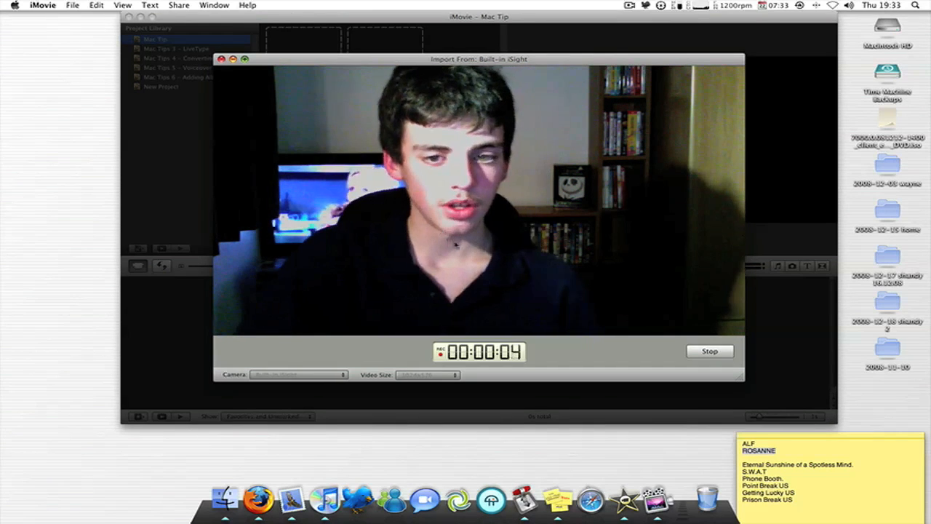
pyautogui.click(711, 350)
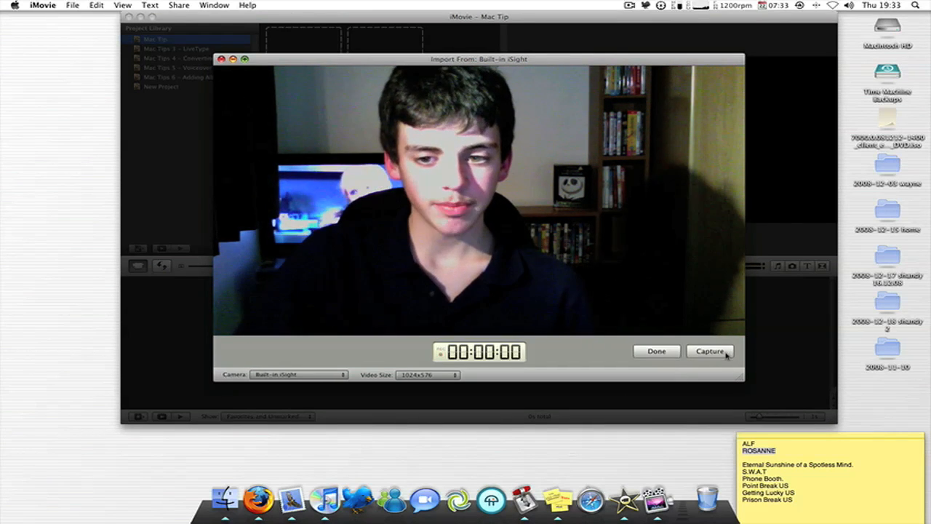
pyautogui.click(710, 350)
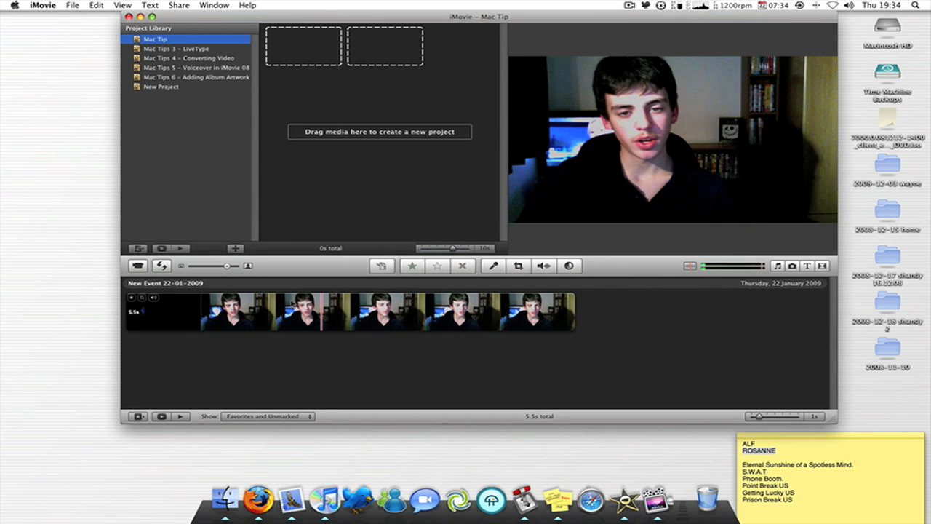
# - Import 'Intro – Mac Tips.mov' from the Intro Videos folder into the event
pyautogui.click(72, 6)
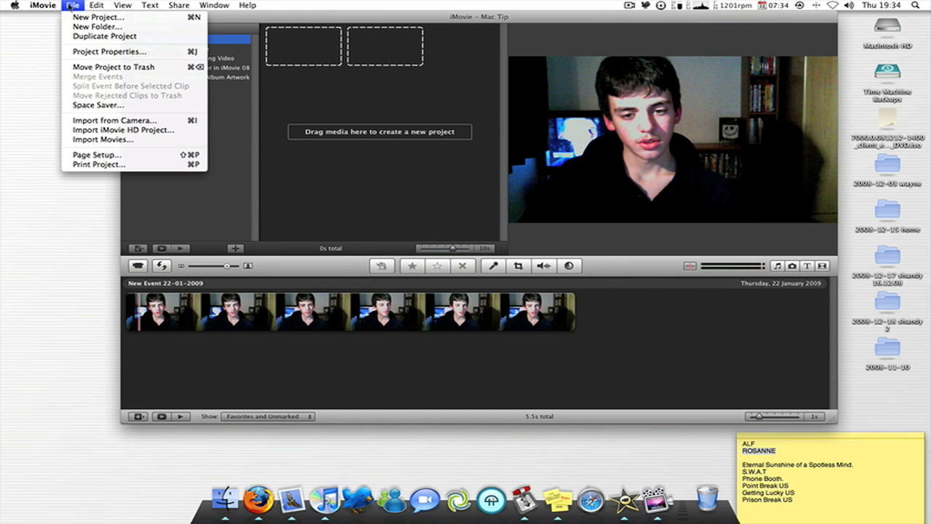
pyautogui.moveTo(102, 140)
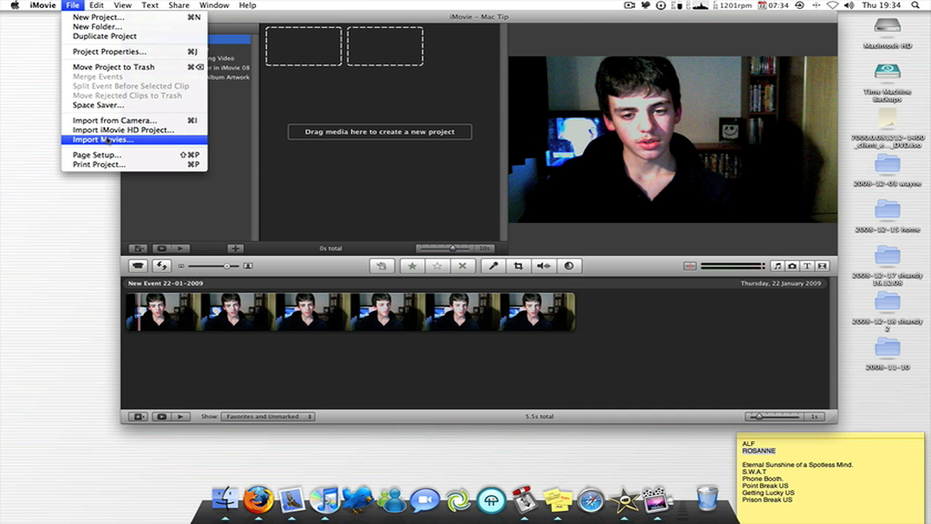
pyautogui.click(102, 140)
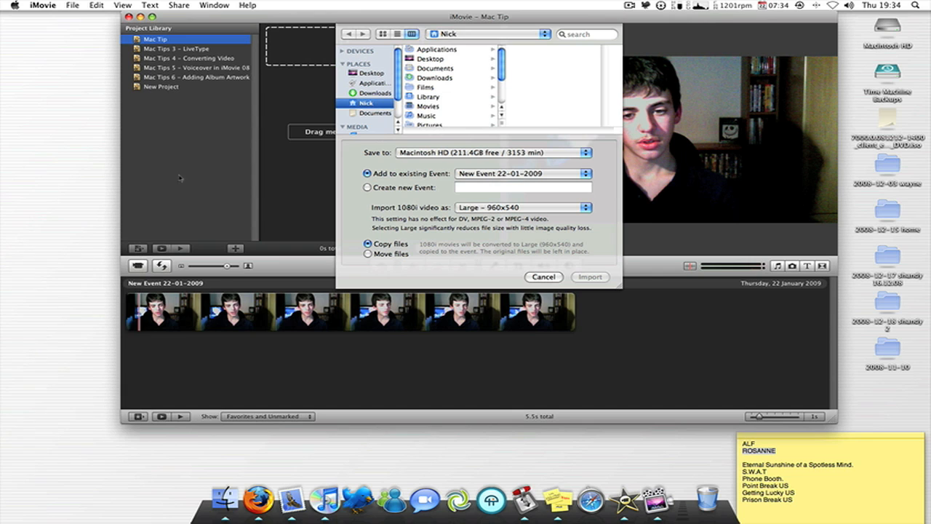
pyautogui.click(428, 115)
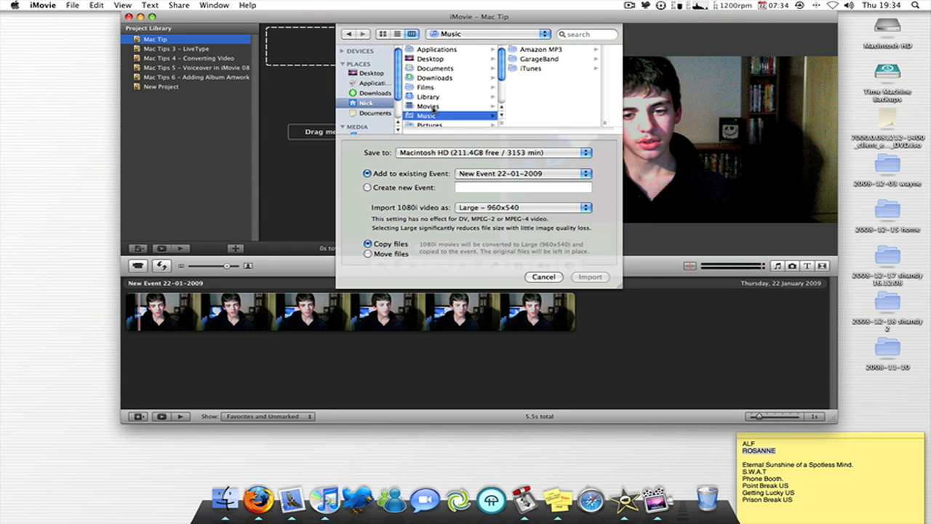
pyautogui.click(451, 96)
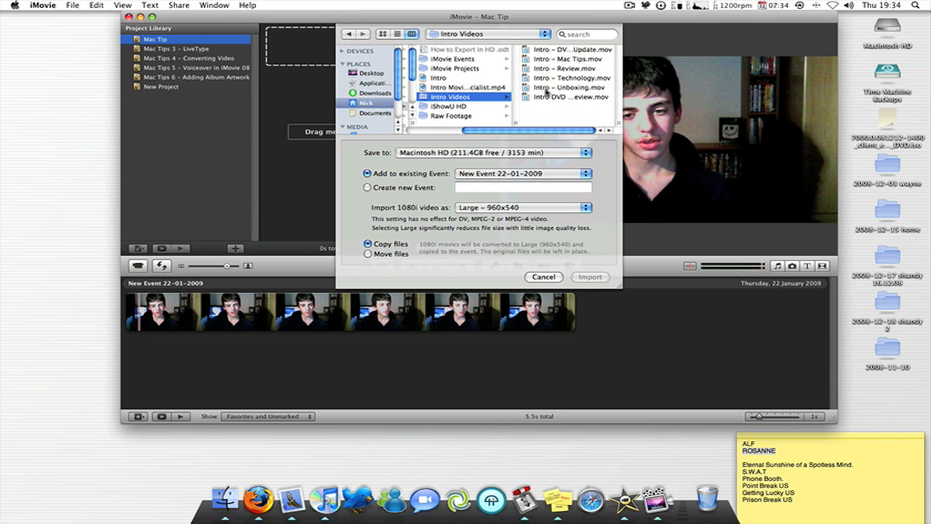
pyautogui.click(466, 59)
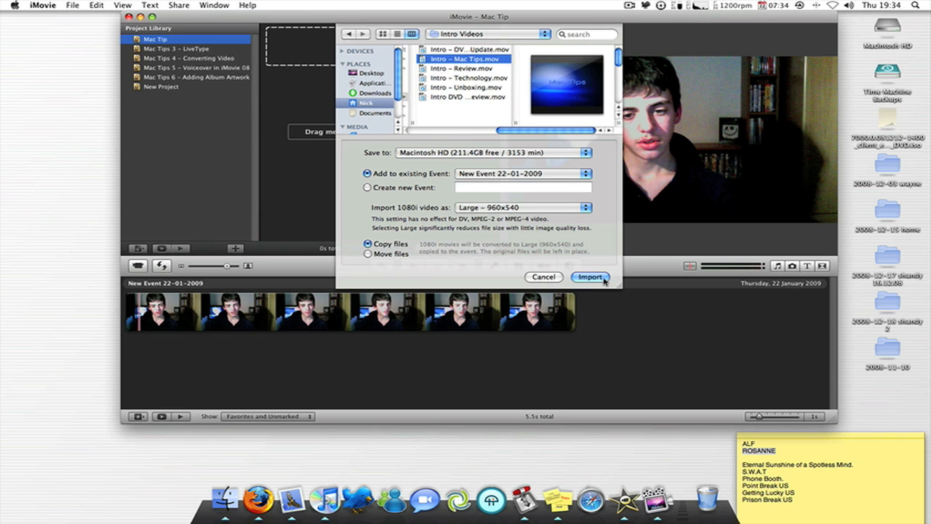
pyautogui.click(591, 276)
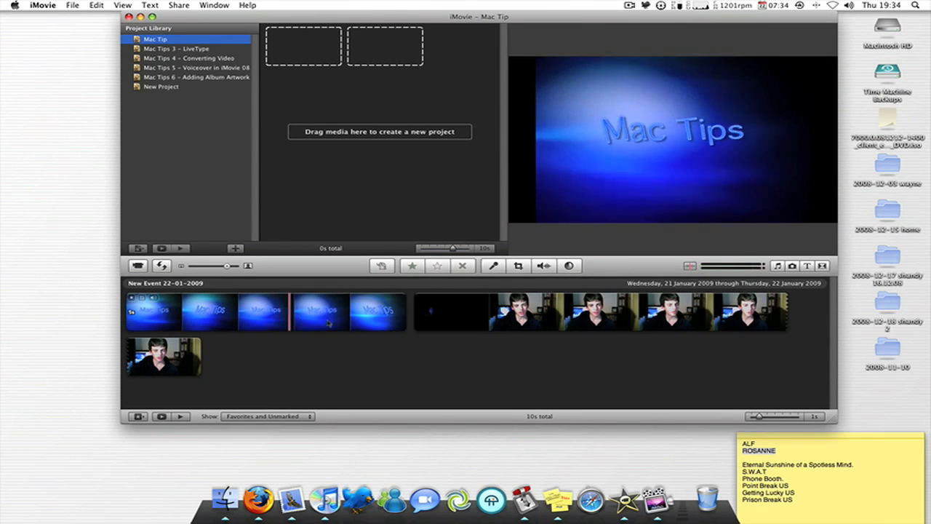
# - Place the Mac Tips intro clip into the project and bring up its clip actions
pyautogui.click(328, 312)
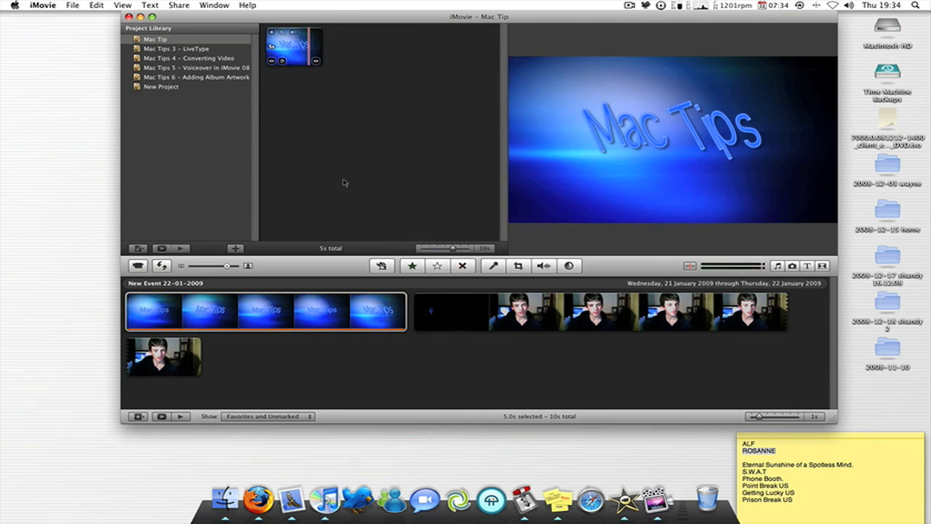
pyautogui.rightClick(347, 312)
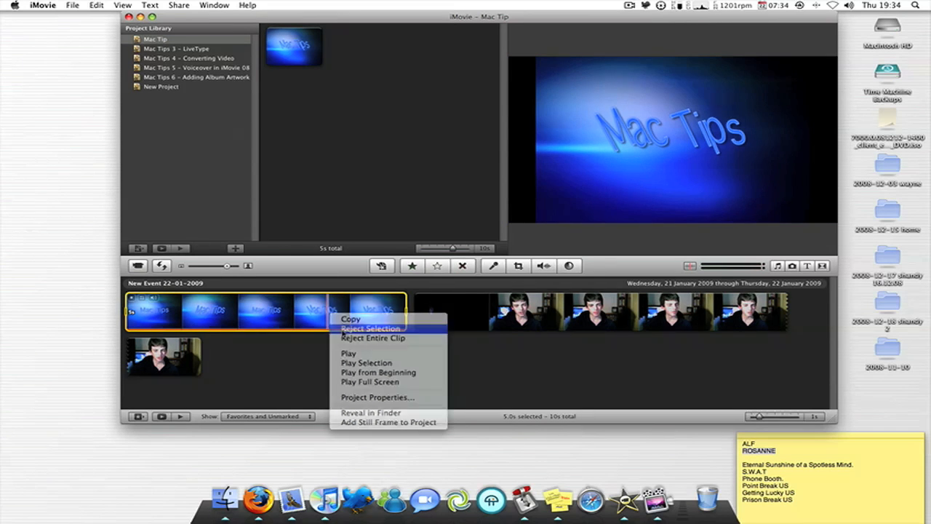
pyautogui.click(369, 329)
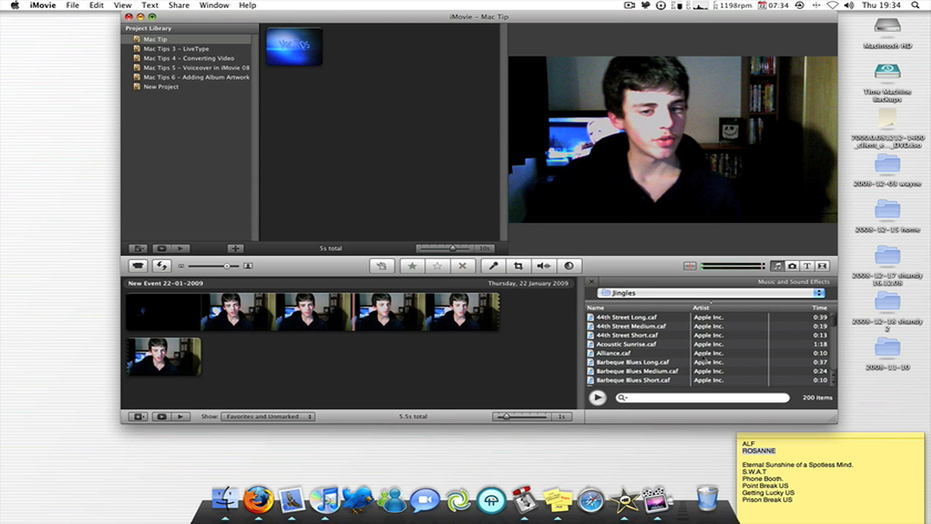
# - Search the jingles for 'catwalk' and lay a Catwalk jingle under the intro title
pyautogui.click(701, 397)
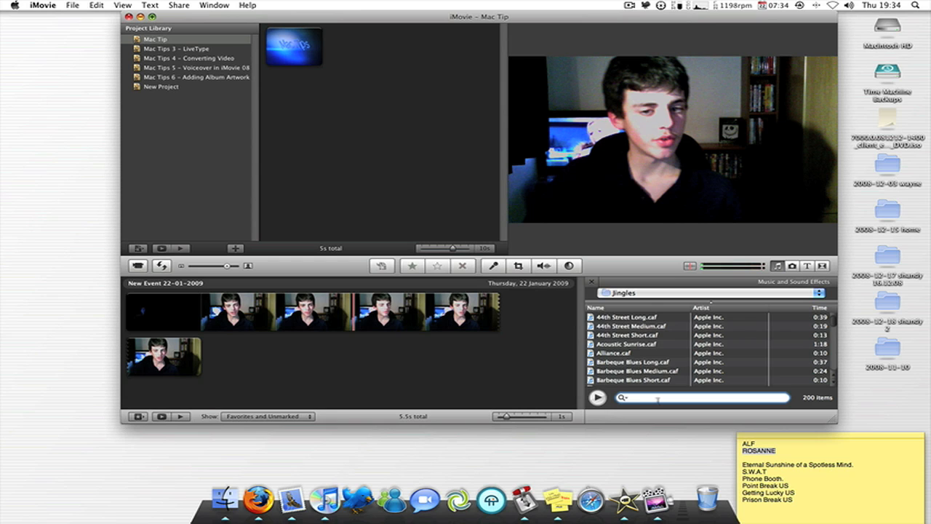
pyautogui.write('catwork')
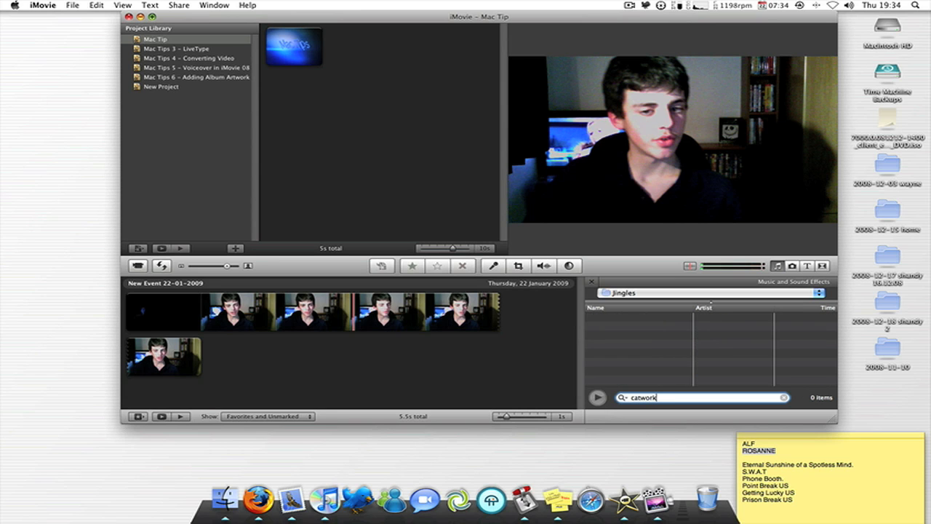
pyautogui.write('catwalk')
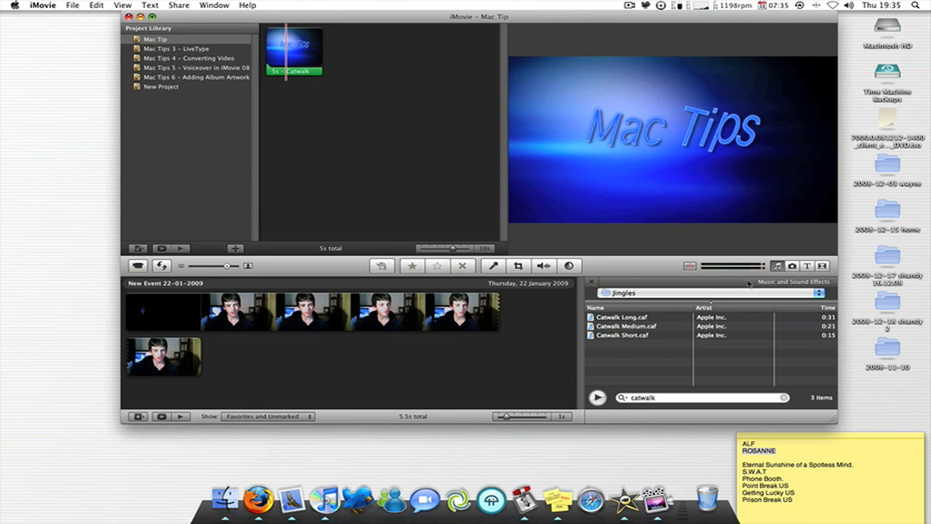
# - Show the transitions browser and add the webcam clip after the intro, reaching 10 seconds
pyautogui.click(806, 265)
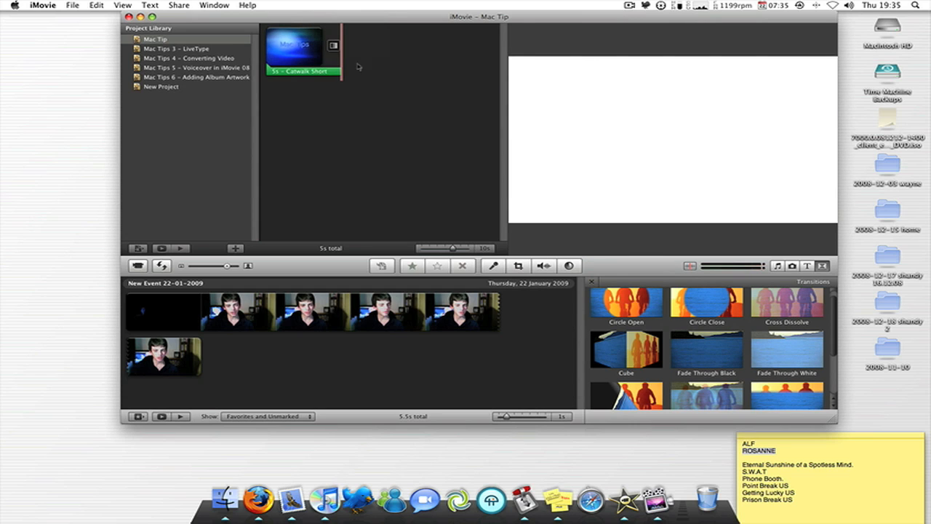
pyautogui.rightClick(160, 309)
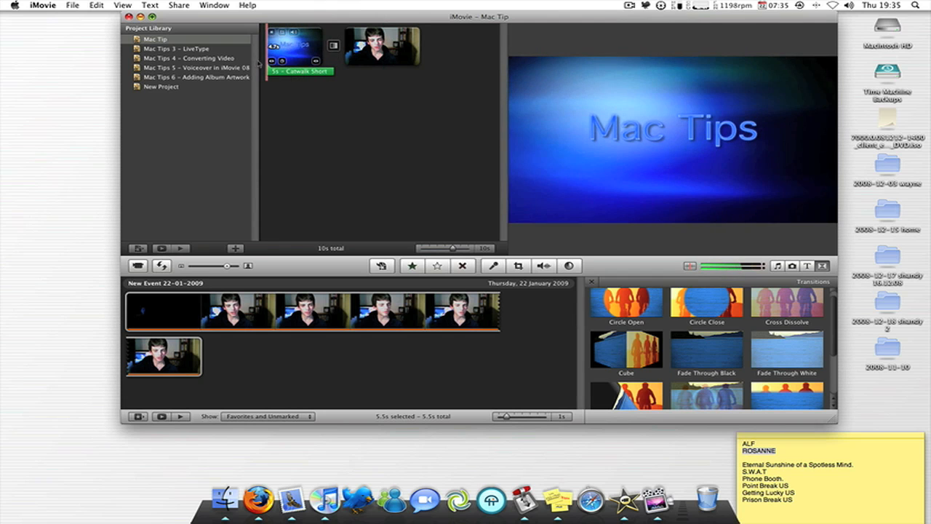
pyautogui.rightClick(306, 313)
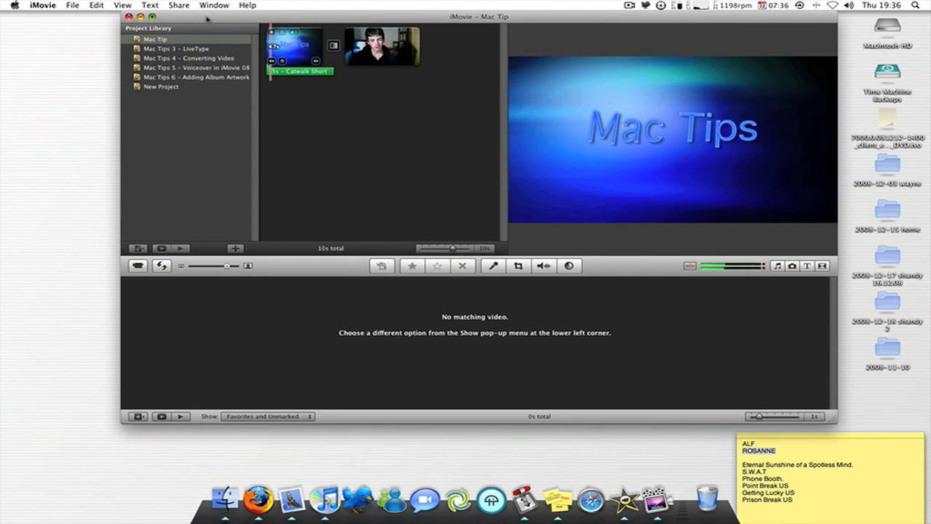
# - Start Share > Export using QuickTime, offering Mac Tip.mp4 on the Desktop as MPEG-4
pyautogui.click(179, 6)
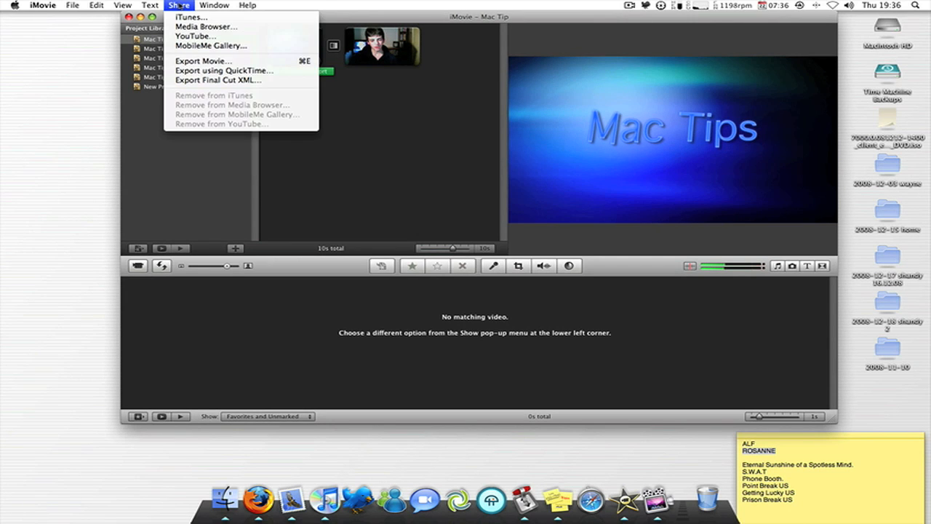
pyautogui.moveTo(224, 70)
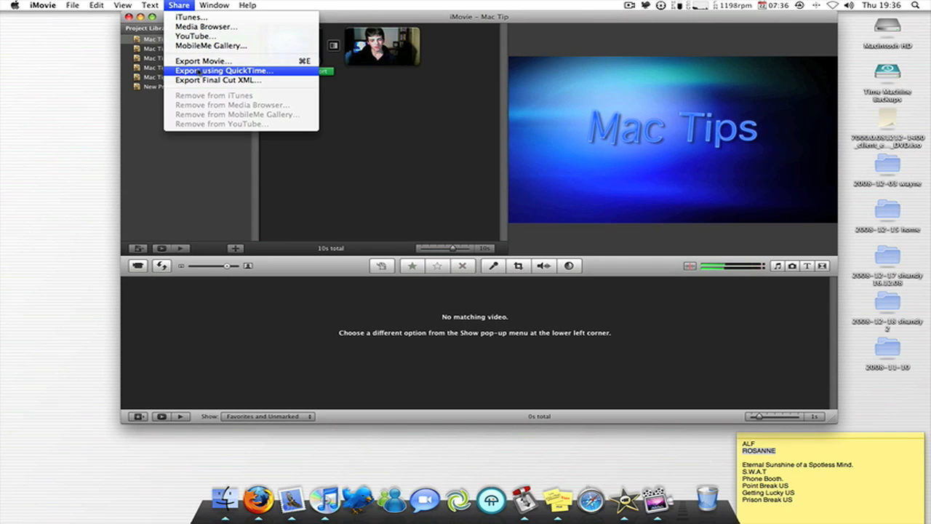
pyautogui.click(224, 70)
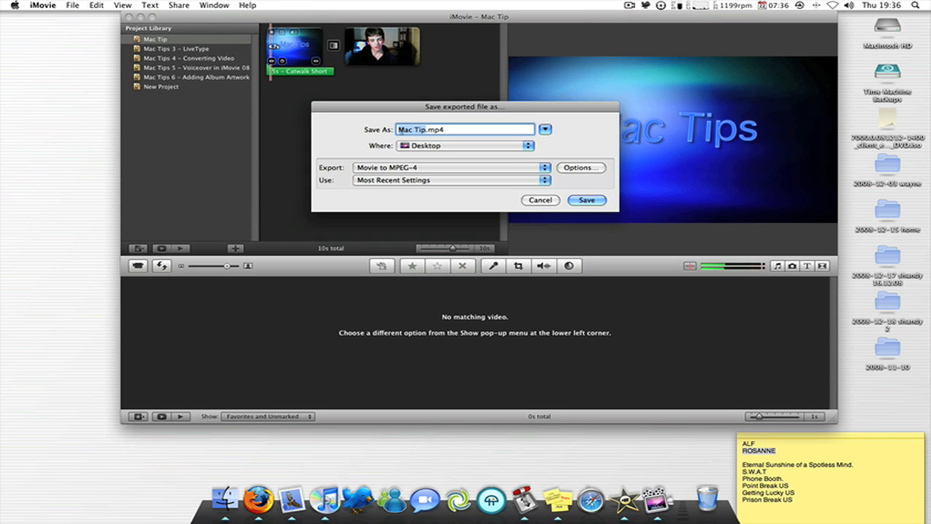
pyautogui.moveTo(384, 162)
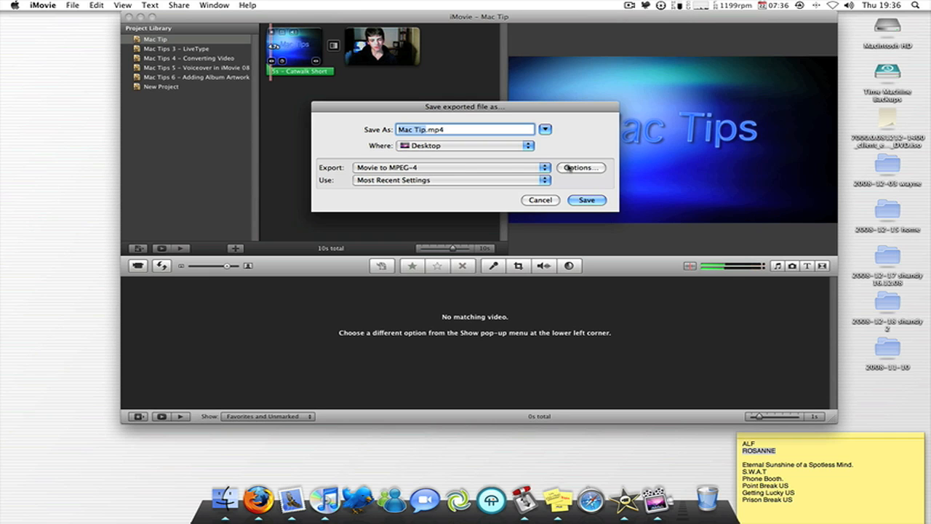
# - Bring up the MPEG-4 export settings showing H.264 at 5000 kbits/sec, 1280x720 HD
pyautogui.click(579, 168)
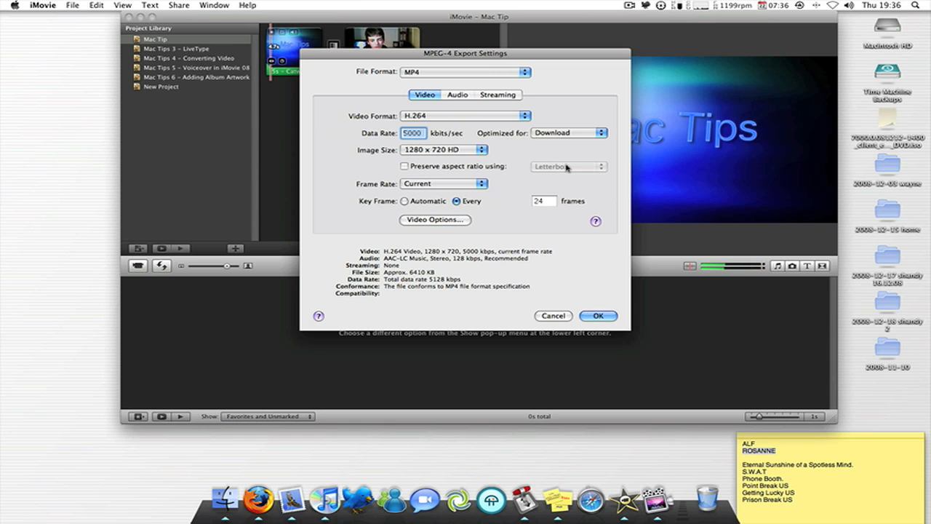
pyautogui.moveTo(555, 169)
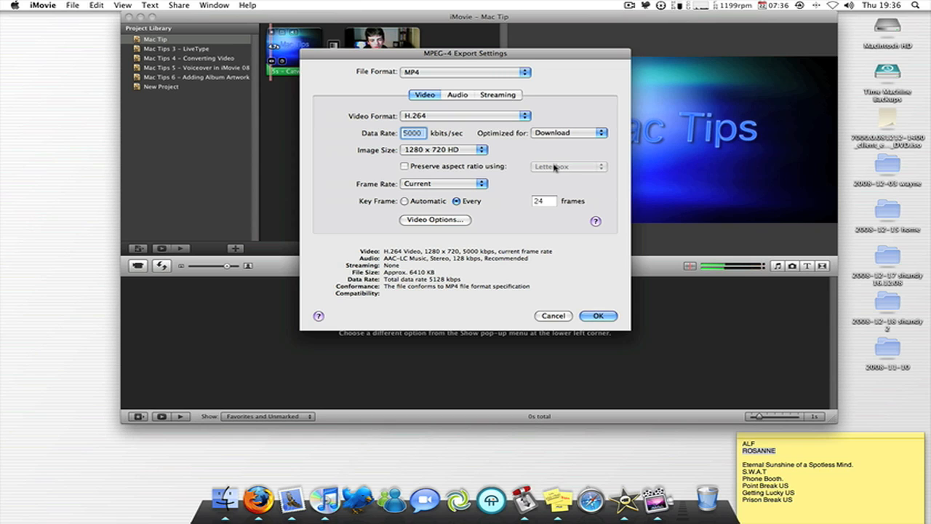
pyautogui.moveTo(413, 79)
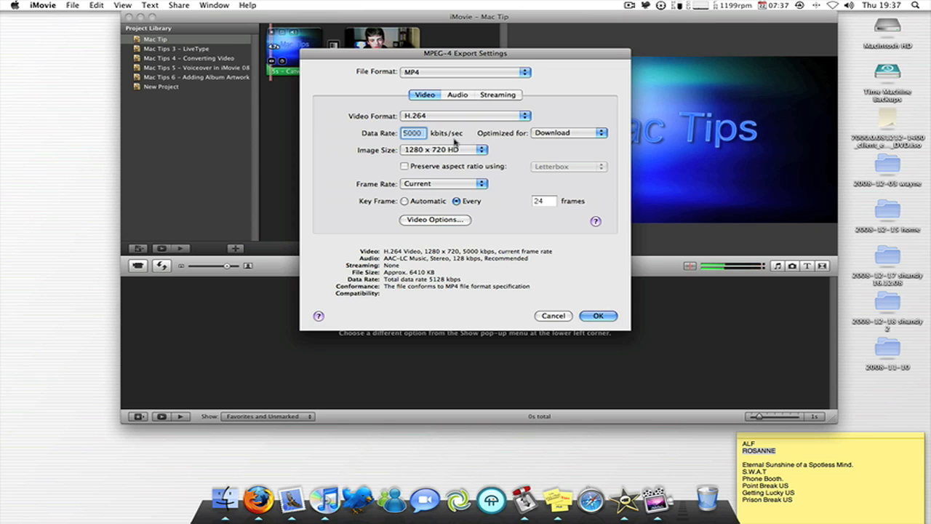
pyautogui.moveTo(522, 147)
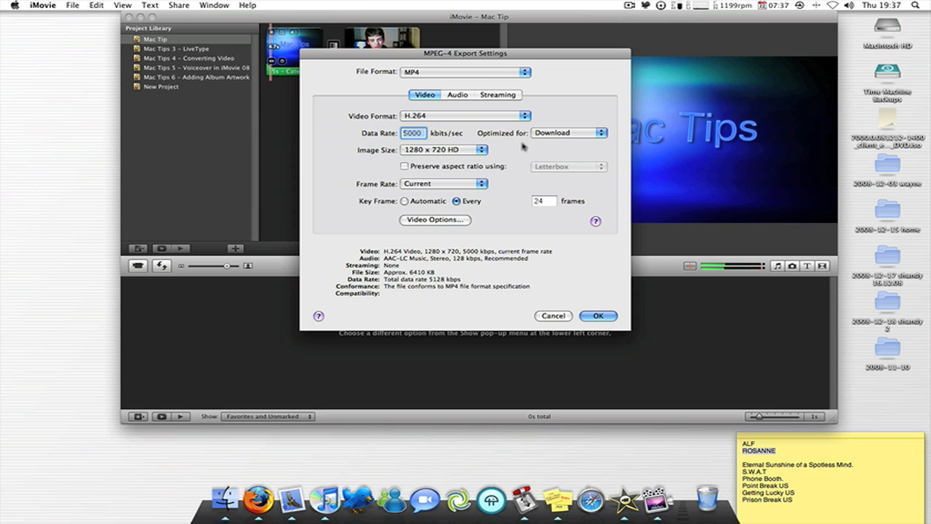
pyautogui.moveTo(419, 160)
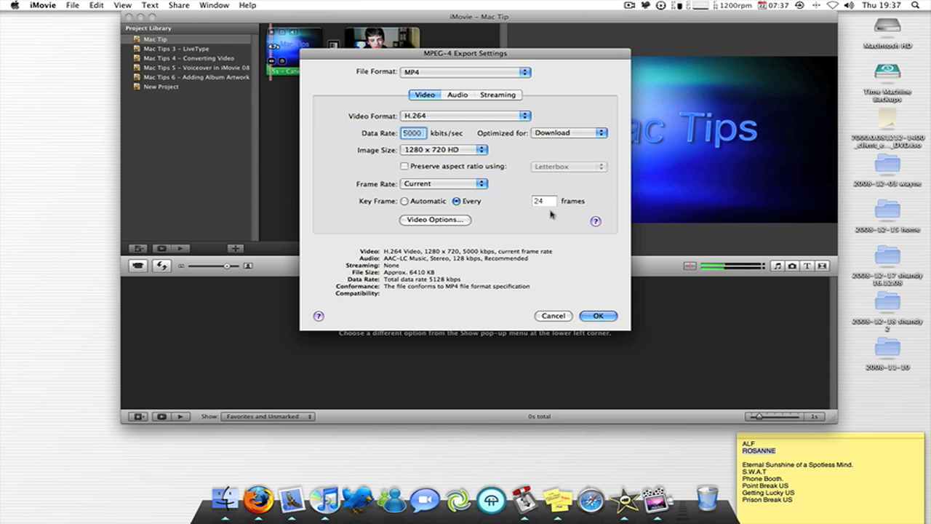
pyautogui.moveTo(447, 211)
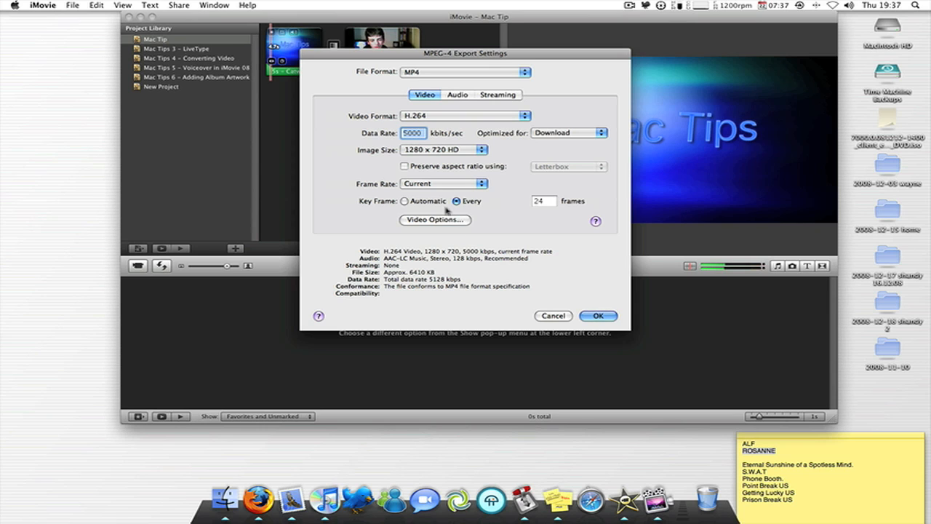
pyautogui.moveTo(538, 153)
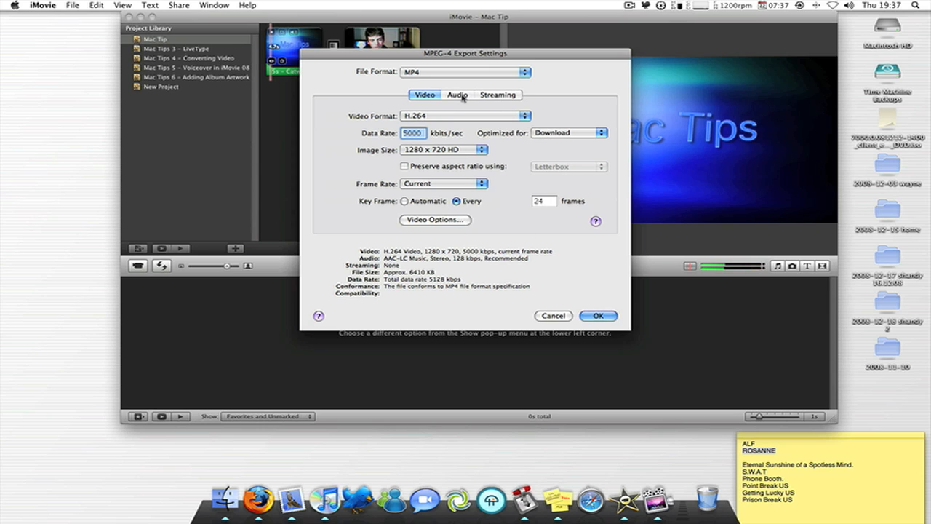
# - Review the AAC-LC 128 kbps stereo audio settings and accept the MPEG-4 options
pyautogui.click(457, 94)
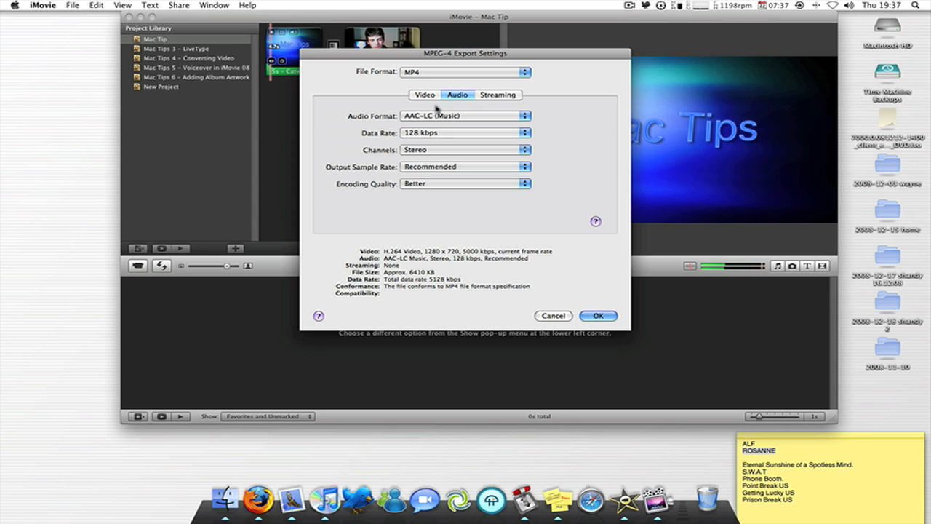
pyautogui.moveTo(435, 117)
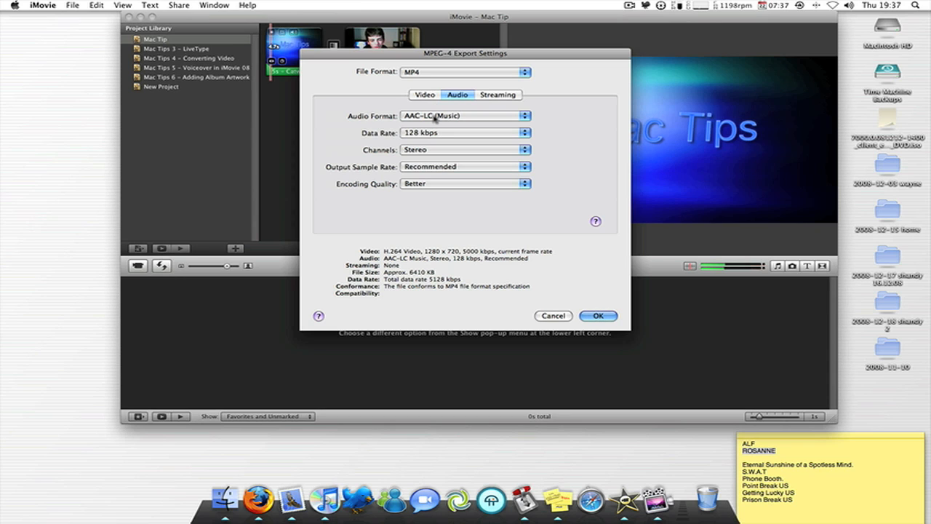
pyautogui.moveTo(437, 119)
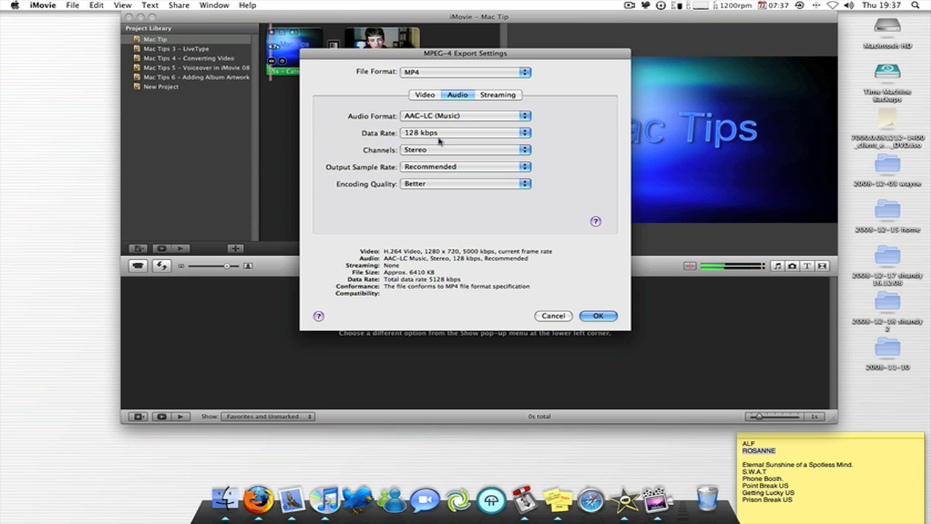
pyautogui.moveTo(429, 160)
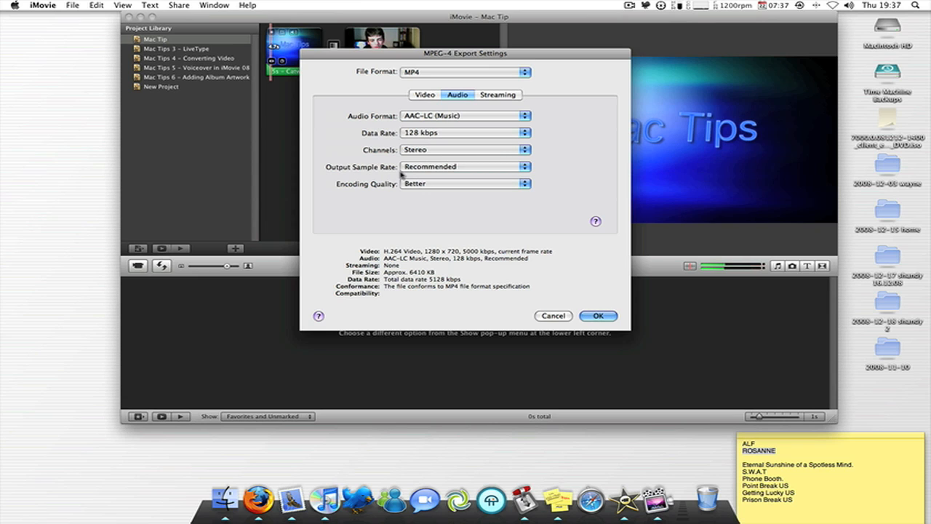
pyautogui.moveTo(387, 186)
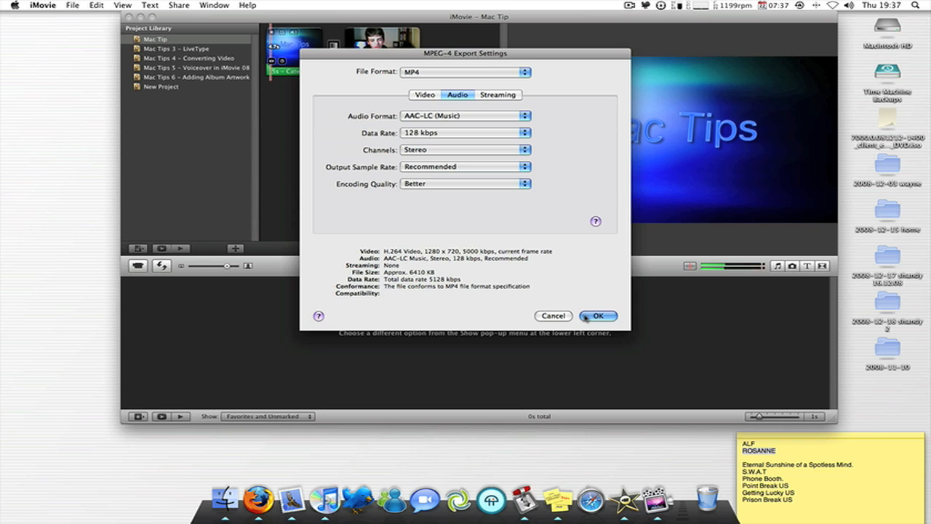
pyautogui.click(598, 315)
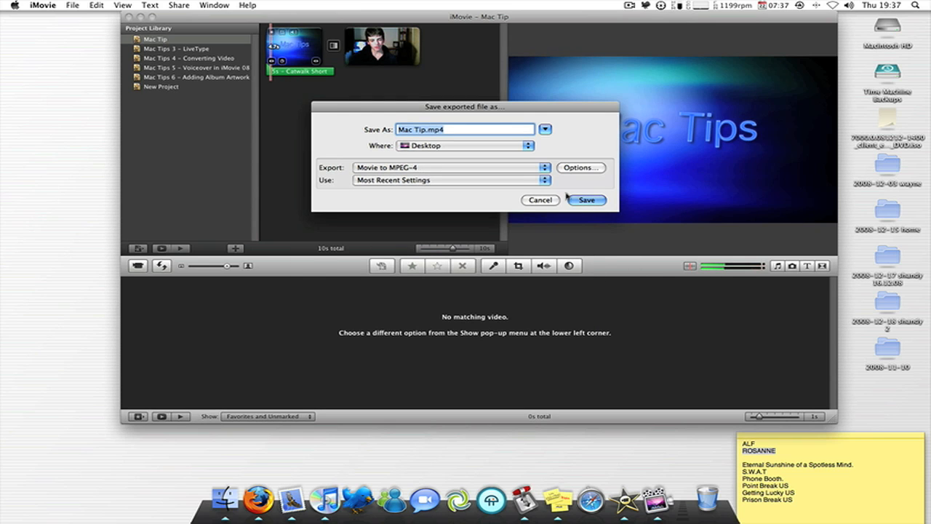
# - Save Mac Tip.mp4 to the Desktop to start the export, then cancel it
pyautogui.click(585, 201)
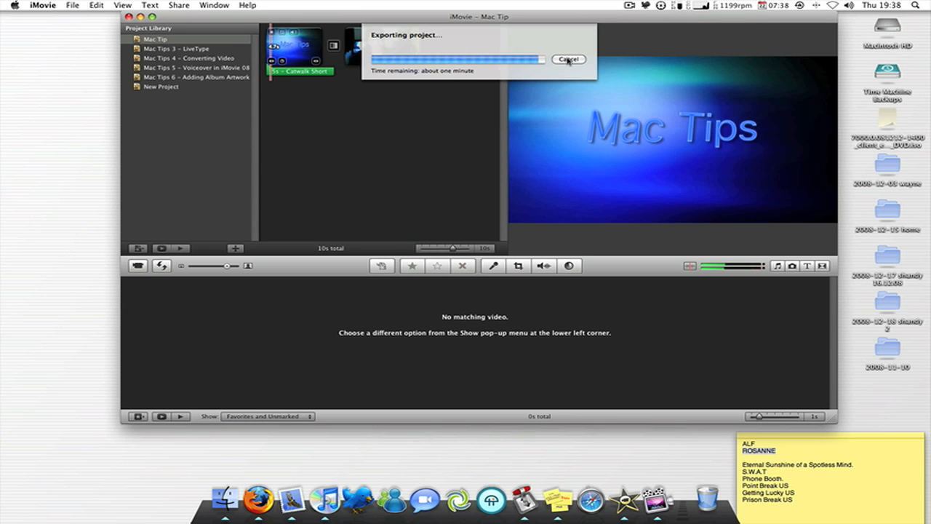
pyautogui.click(568, 58)
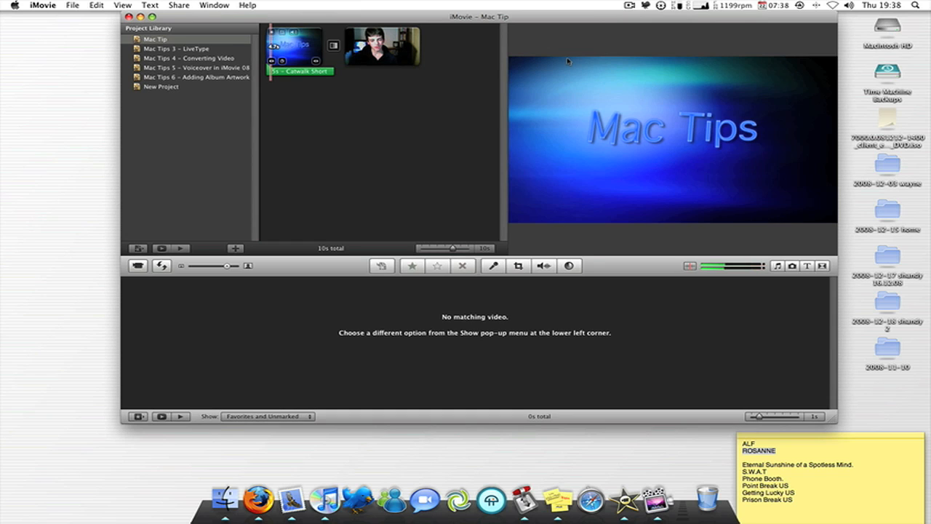